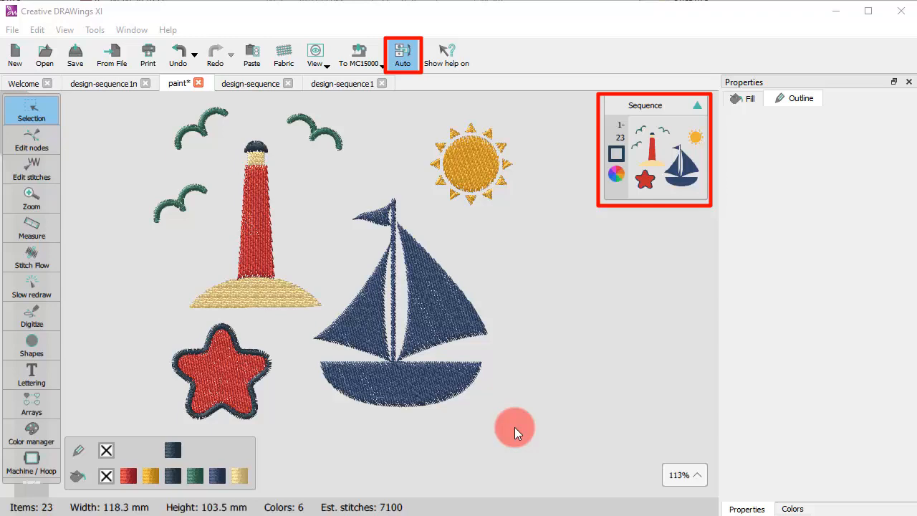
Step: Open the sequence optimizer options and close them without changes
click(403, 54)
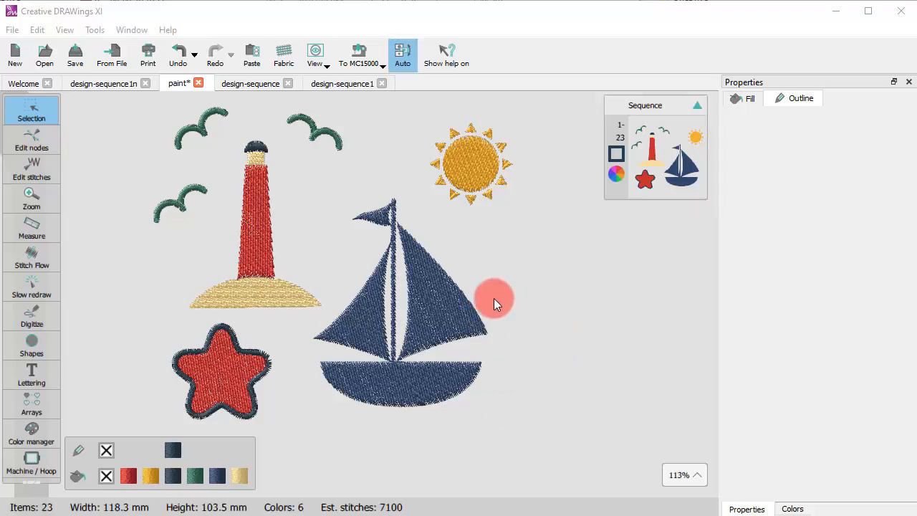
click(95, 30)
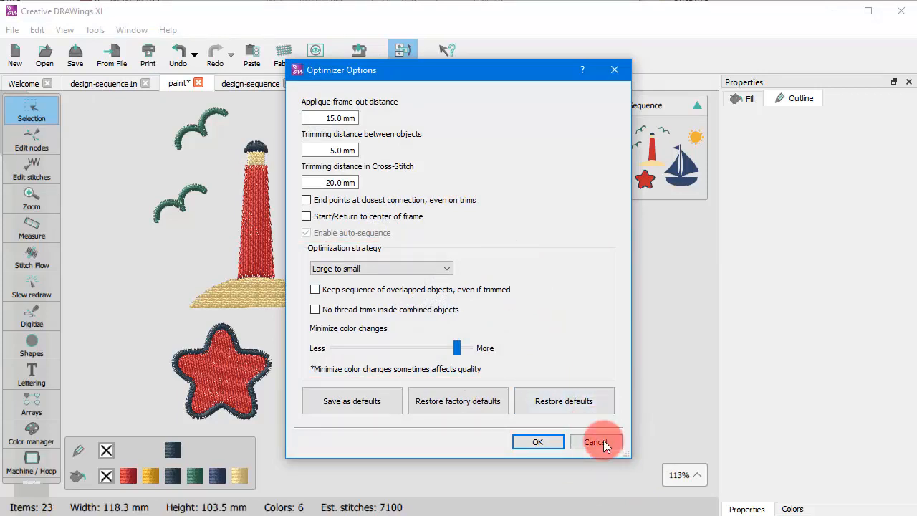
click(596, 441)
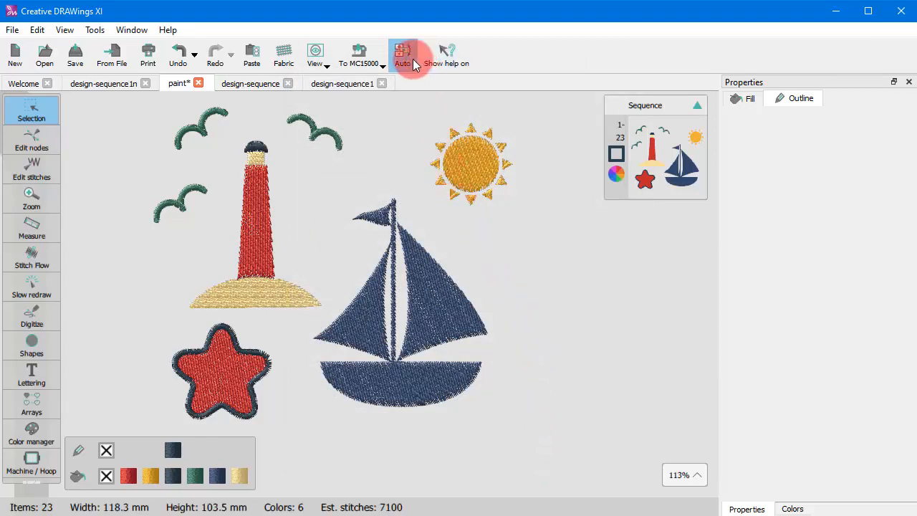
Step: Switch sequencing from Auto to Manual and browse the numbered object thumbnails
click(403, 54)
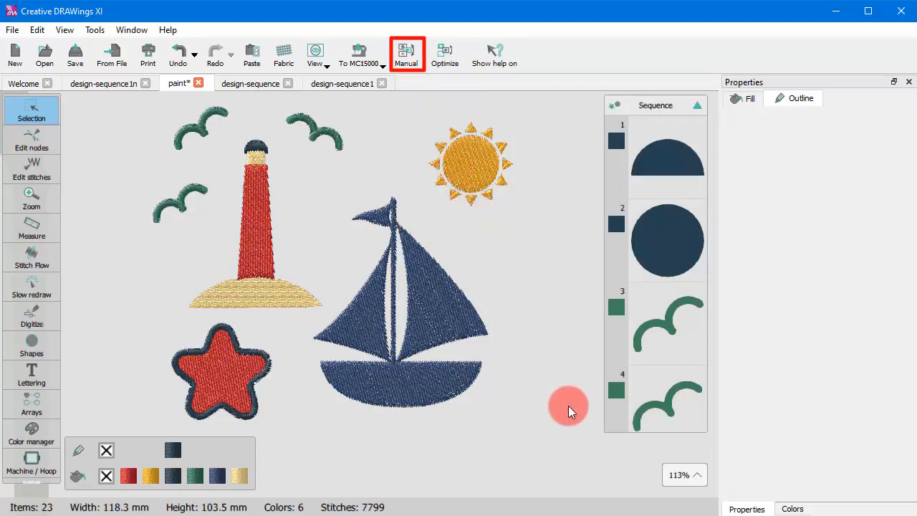
mouse_move(572, 413)
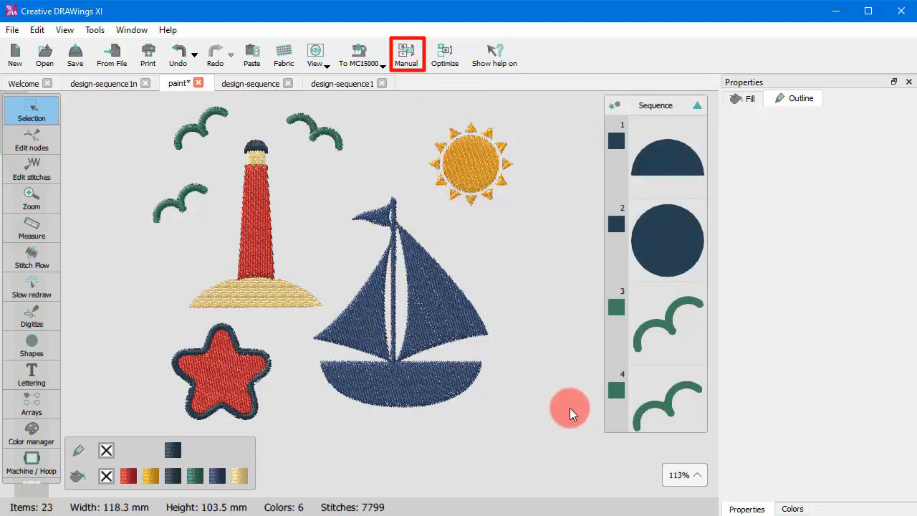
mouse_move(559, 348)
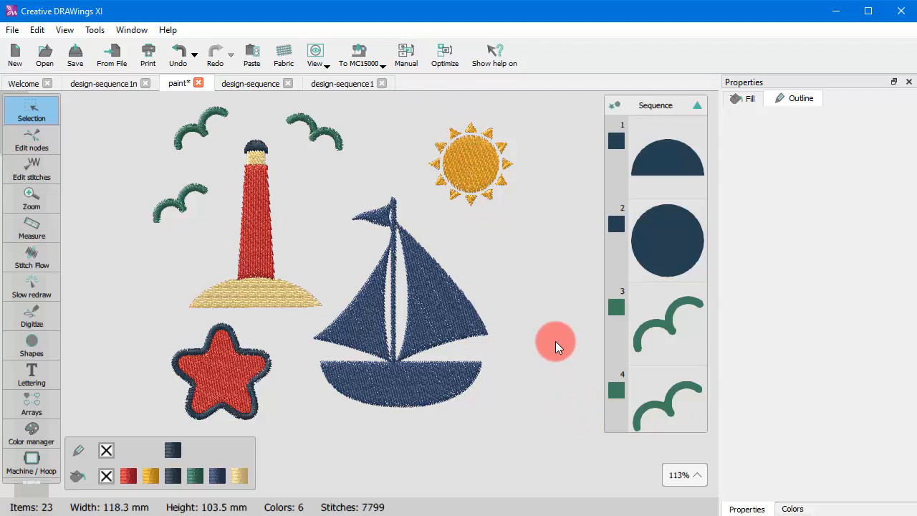
scroll(down, 3)
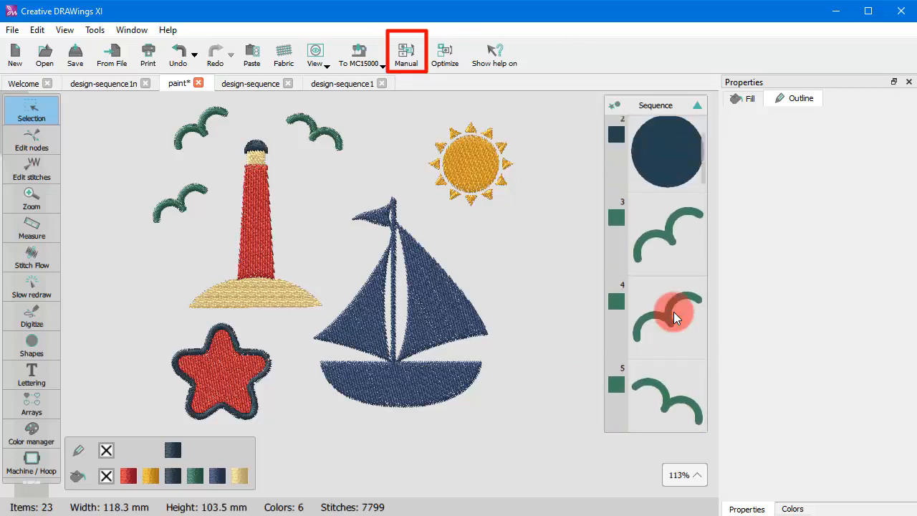
scroll(down, 3)
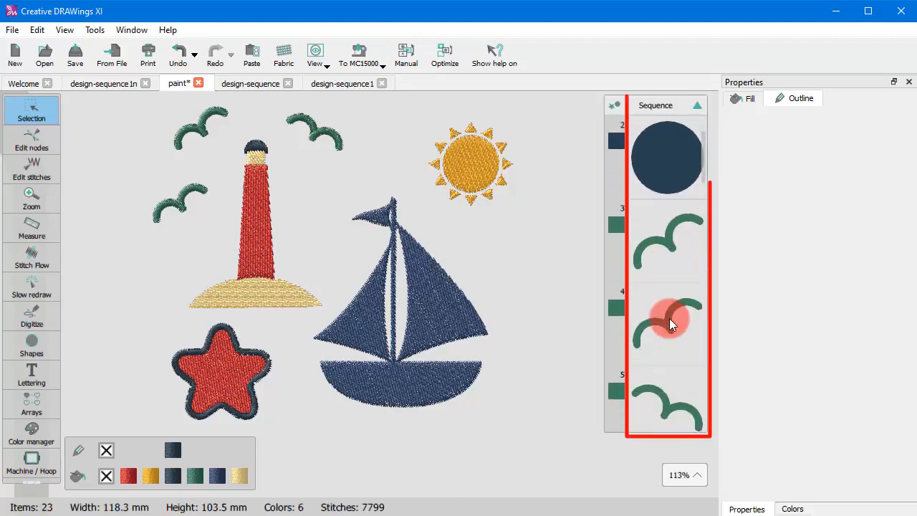
scroll(down, 3)
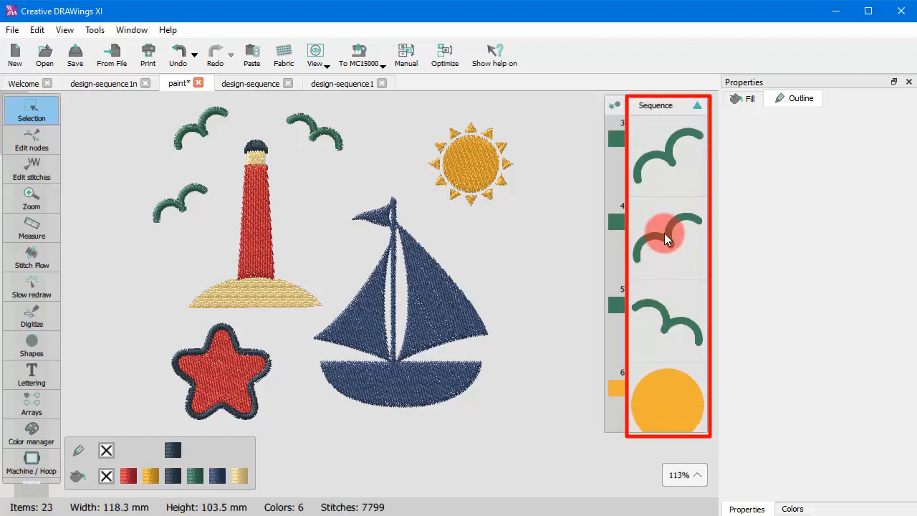
click(667, 241)
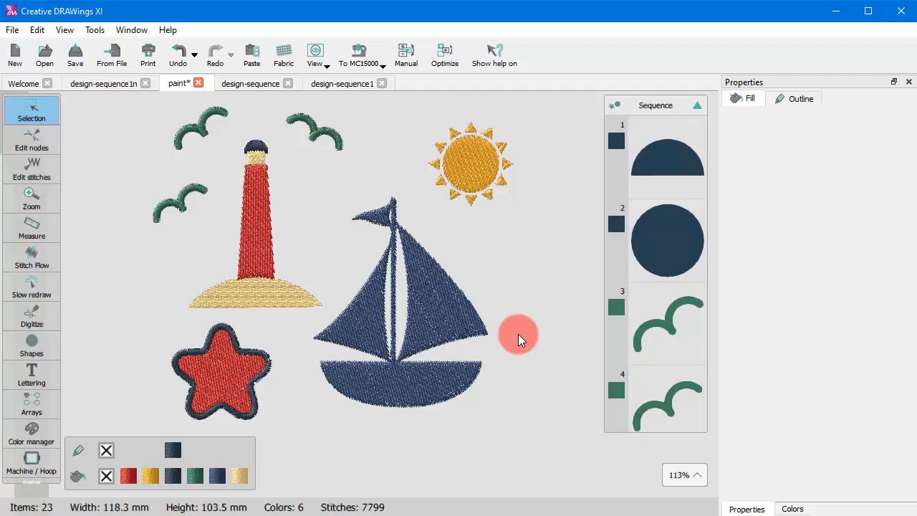
click(667, 240)
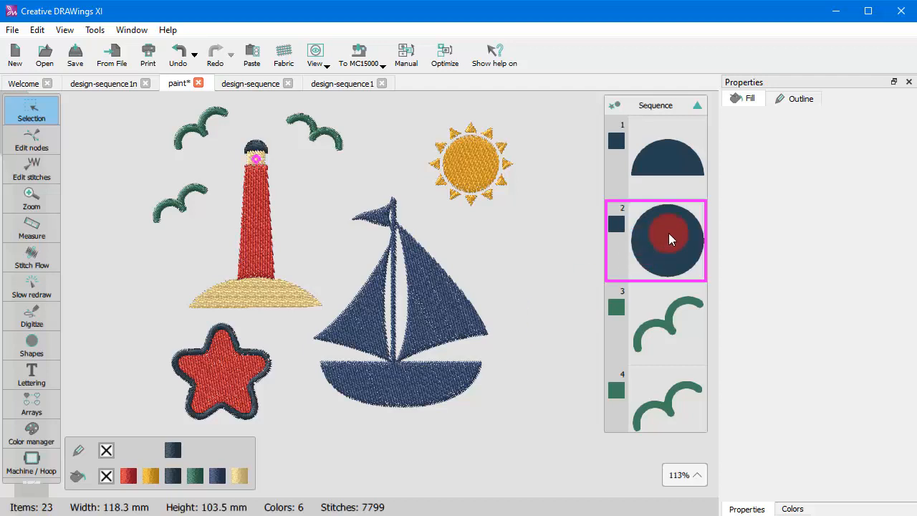
click(667, 324)
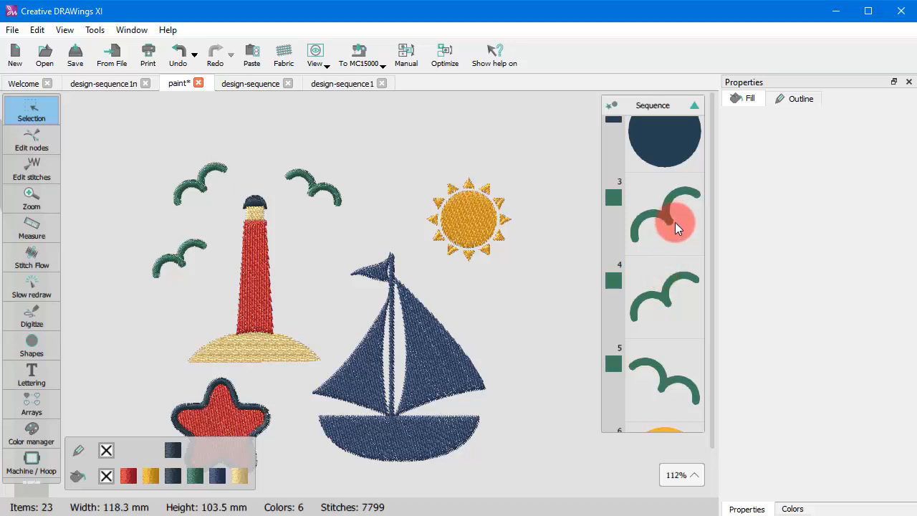
key(shift)
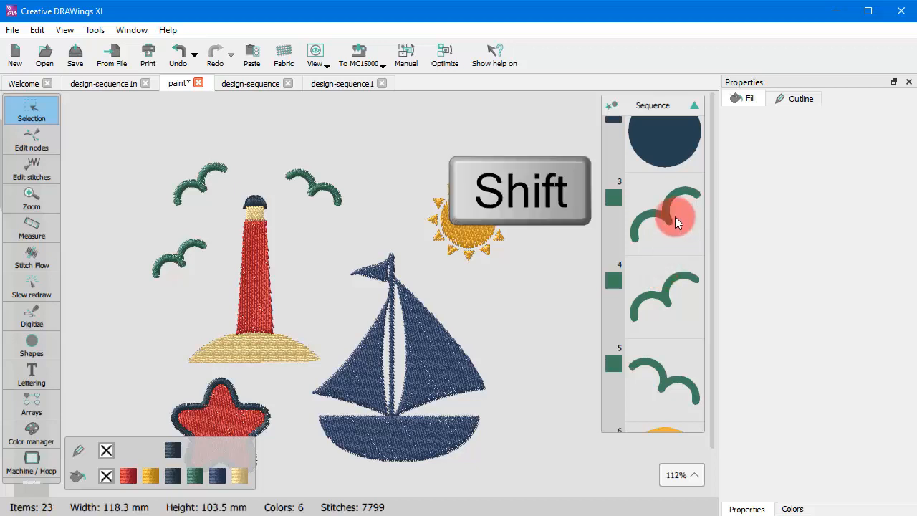
click(665, 215)
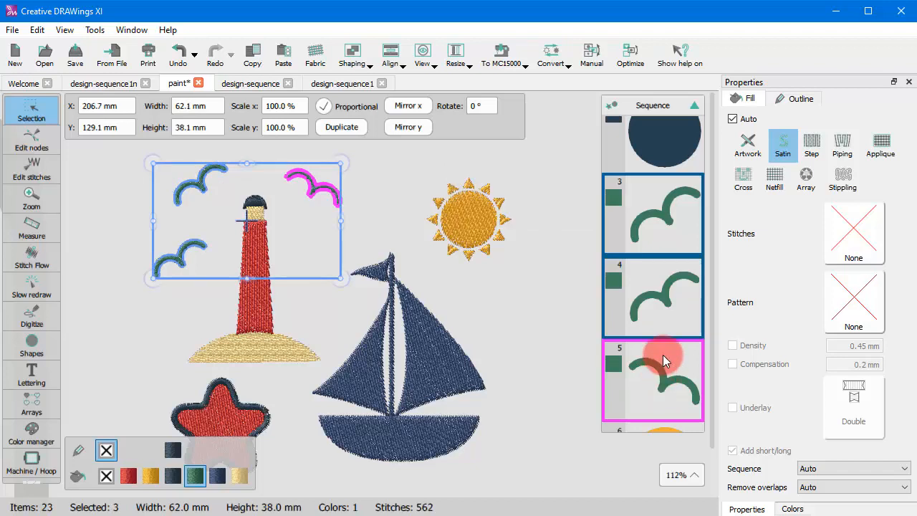
click(560, 330)
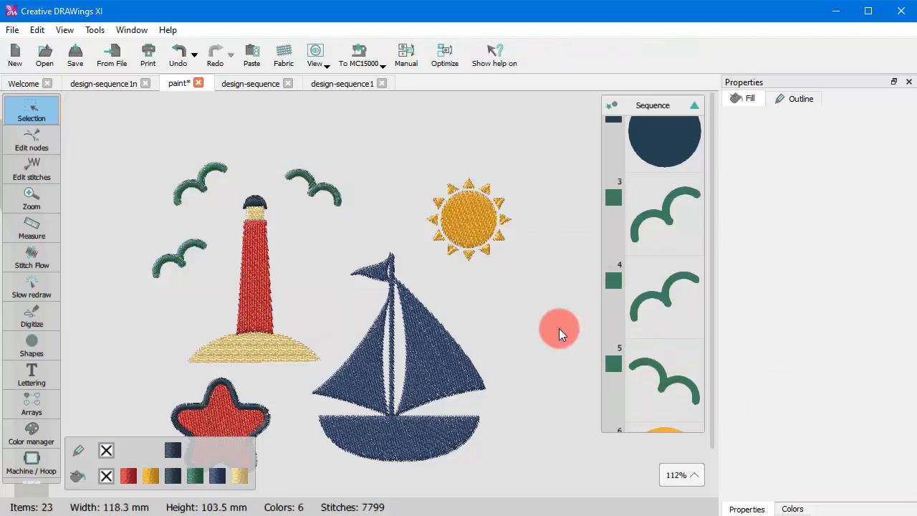
mouse_move(677, 215)
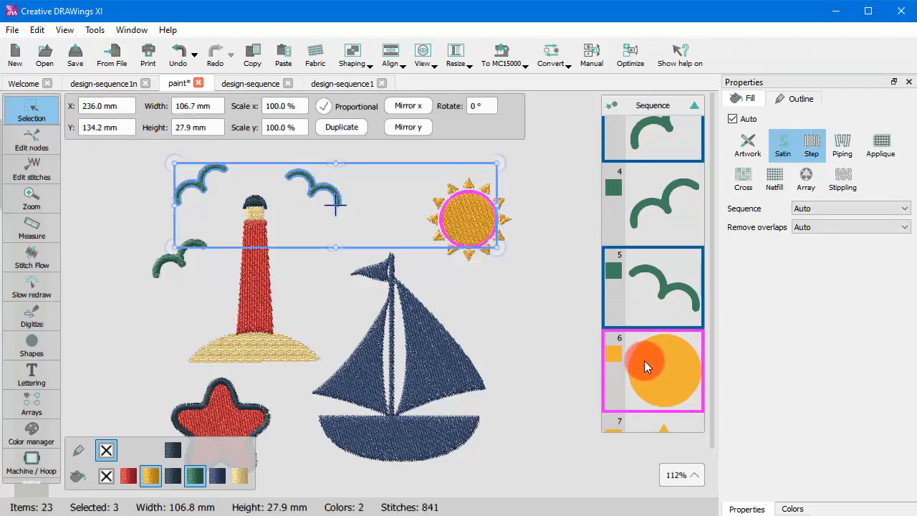
click(649, 367)
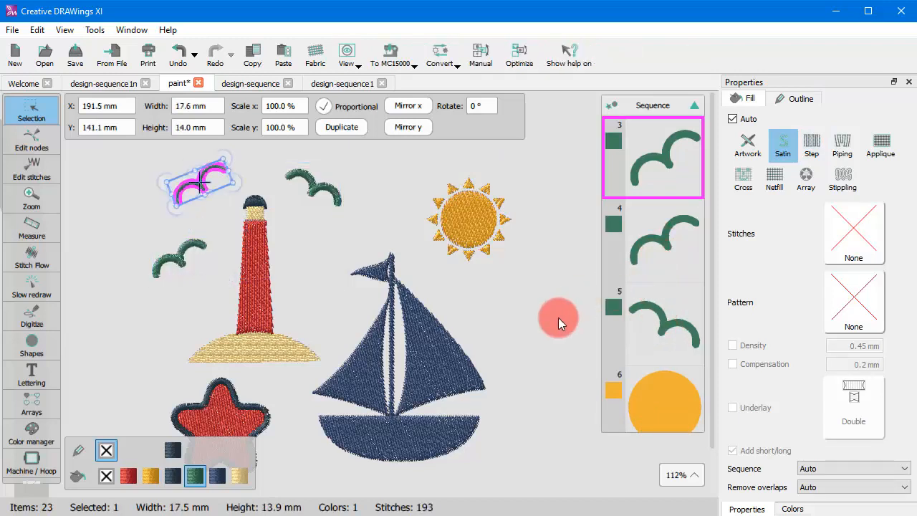
mouse_move(561, 317)
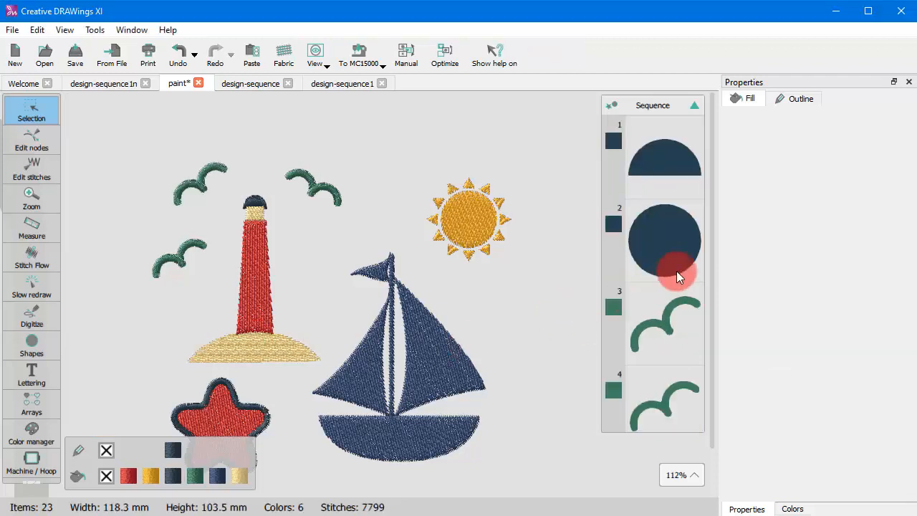
Step: Scroll through the Sequence window's list past the seagull and sun entries
scroll(down, 3)
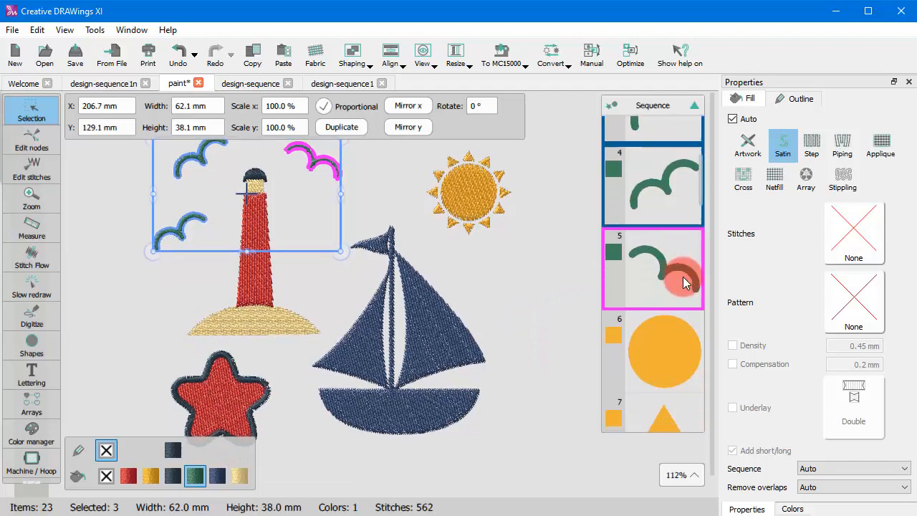
scroll(down, 3)
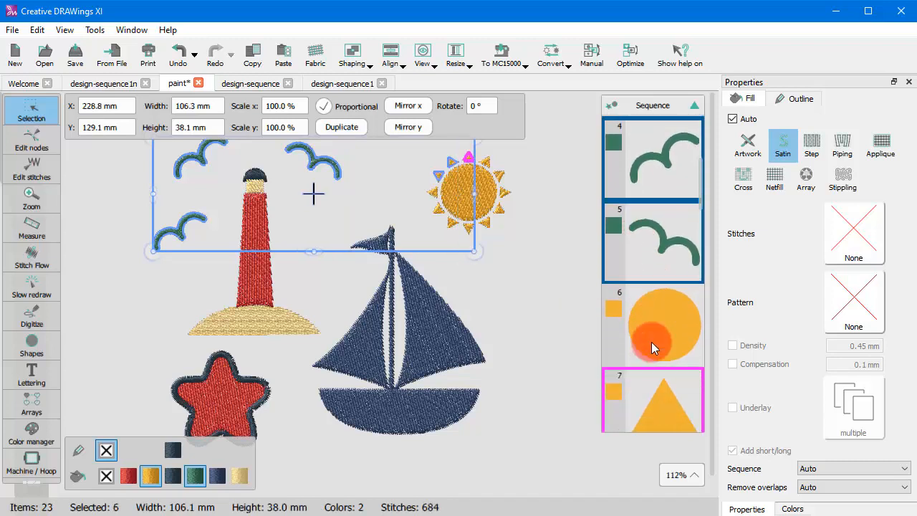
scroll(down, 3)
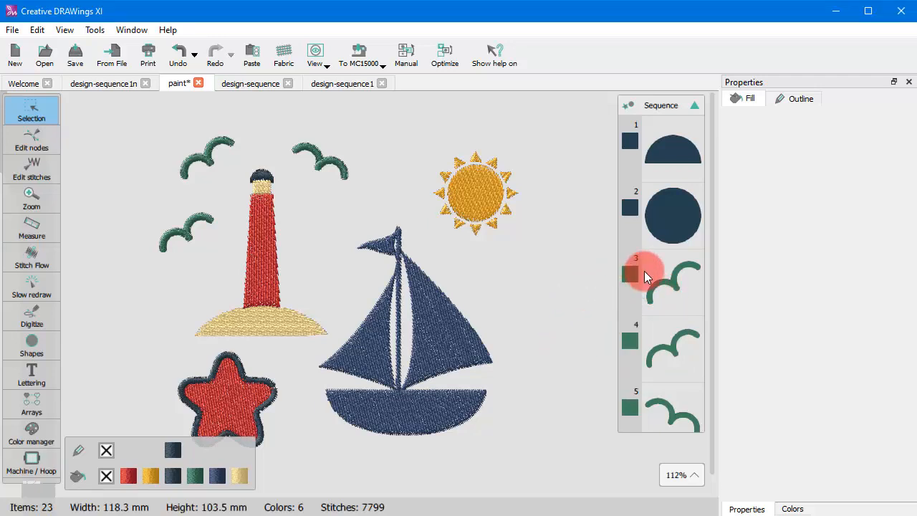
click(660, 344)
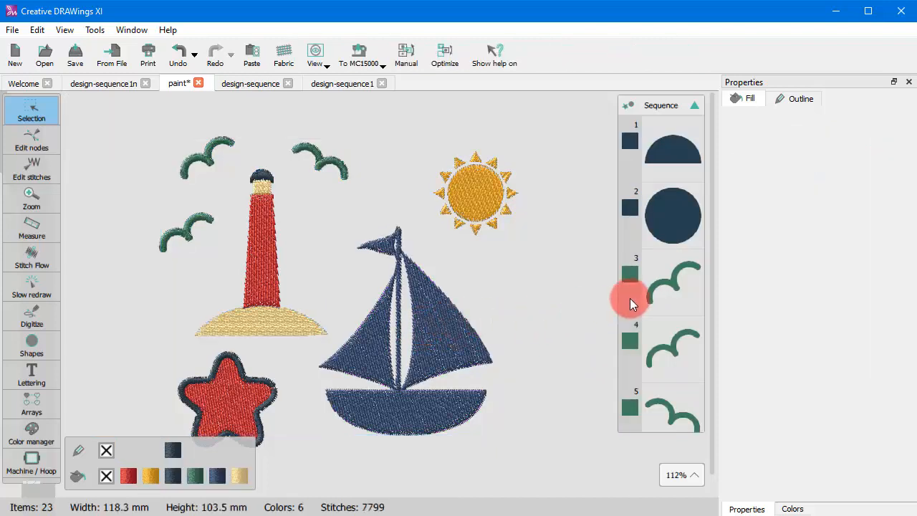
Step: Use Move Before on the sand entry (item 19) to place the selected seagulls ahead of it
scroll(down, 3)
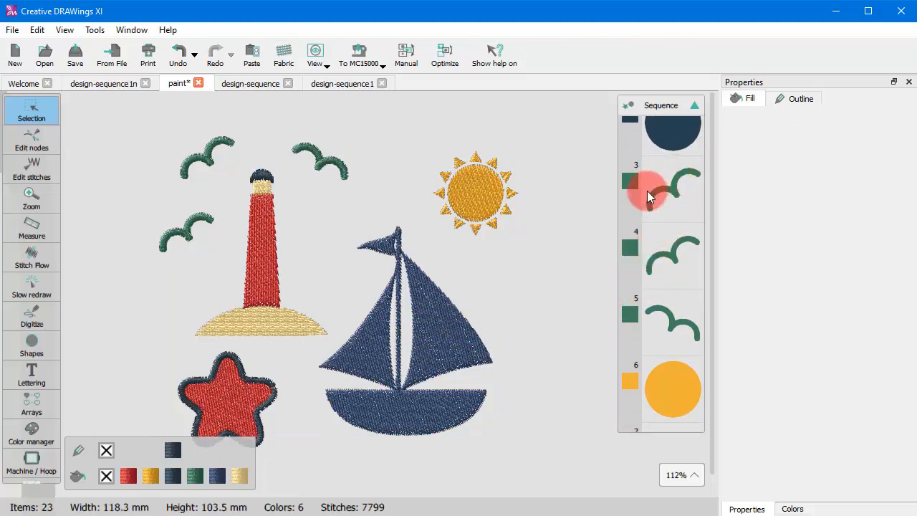
mouse_move(658, 204)
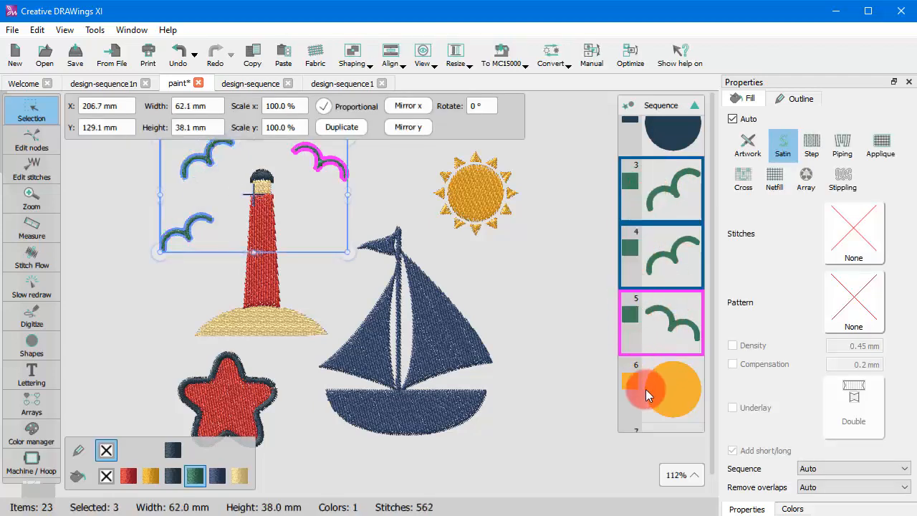
scroll(down, 3)
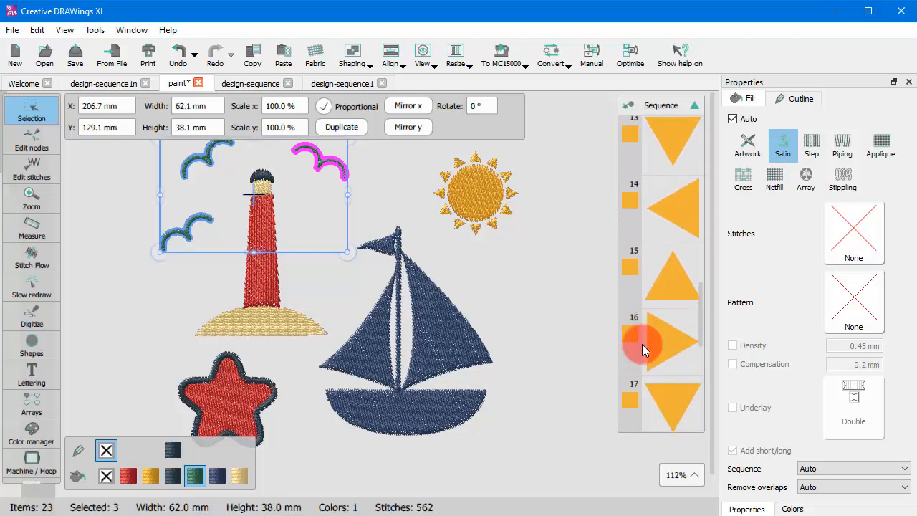
scroll(down, 3)
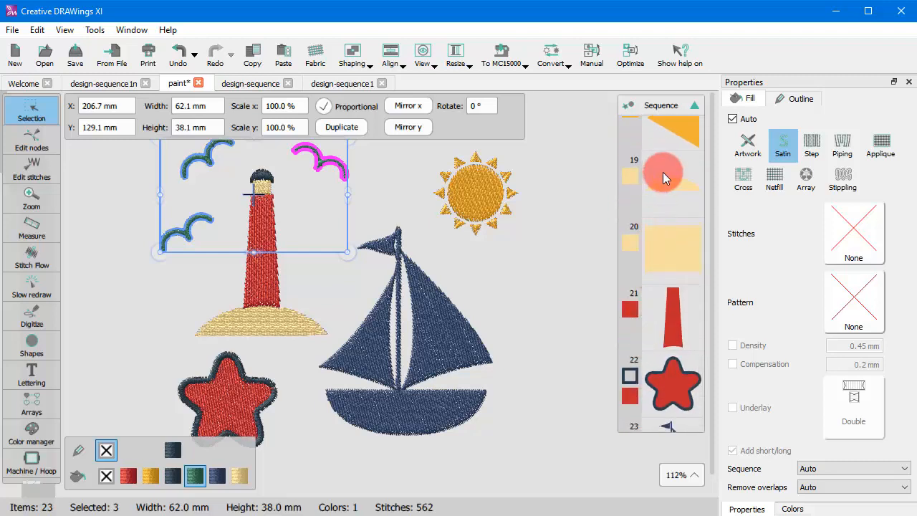
right_click(663, 176)
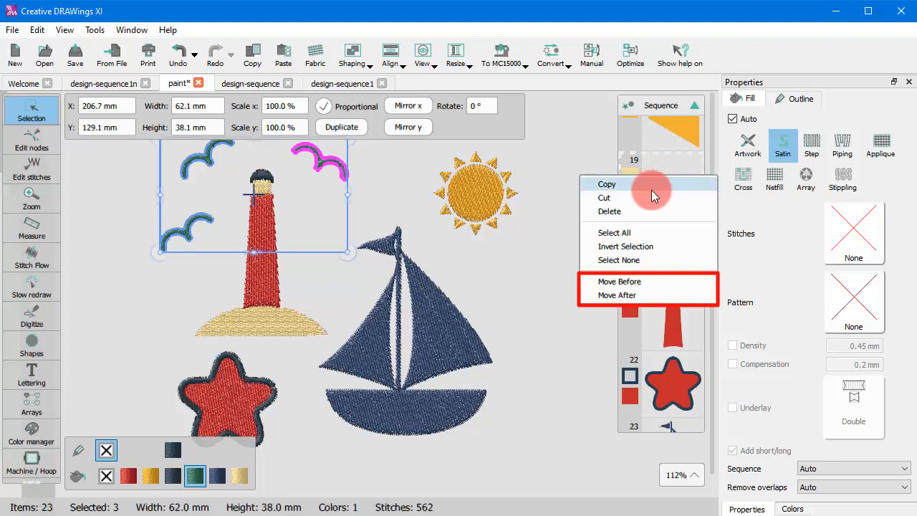
mouse_move(639, 281)
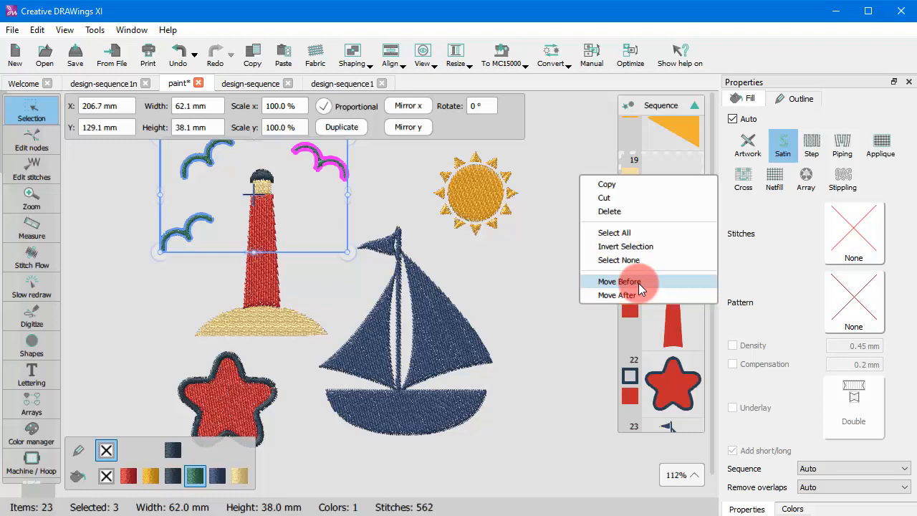
click(618, 281)
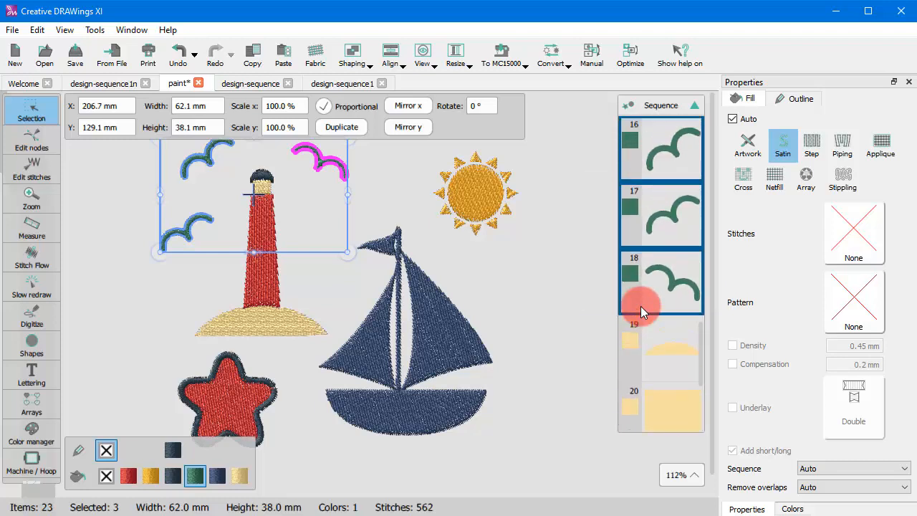
scroll(down, 3)
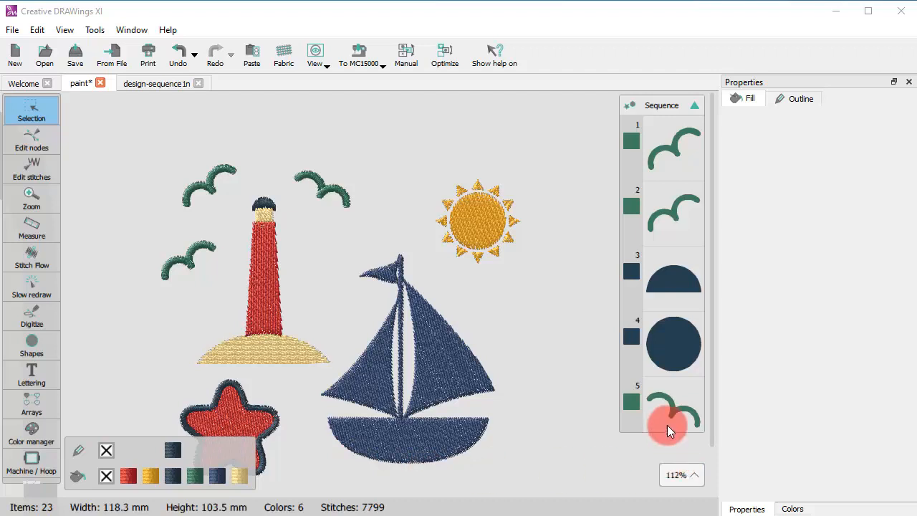
Step: Select the three seagull entries and bring up their ordering options
click(670, 405)
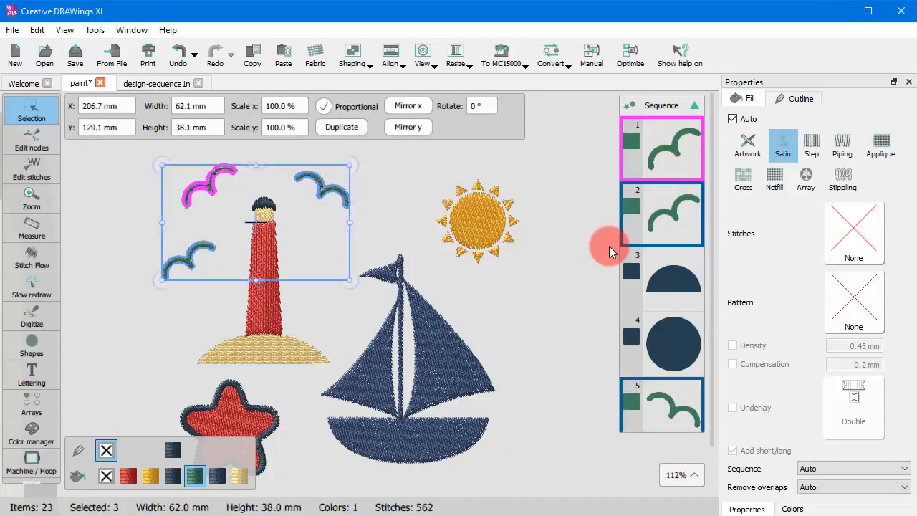
right_click(633, 141)
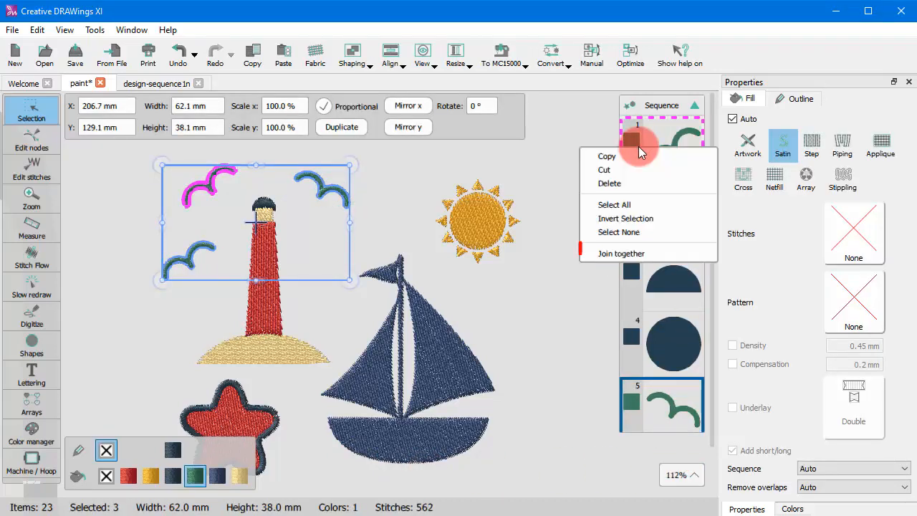
mouse_move(641, 260)
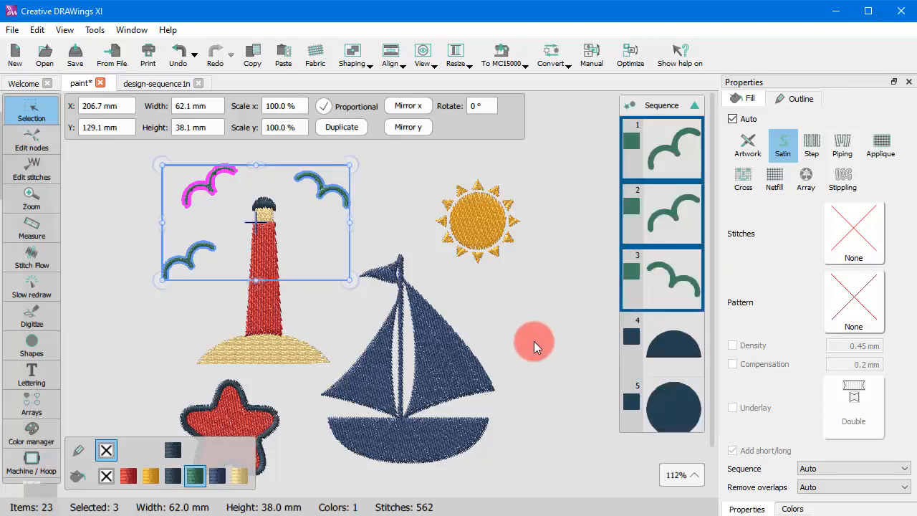
mouse_move(539, 314)
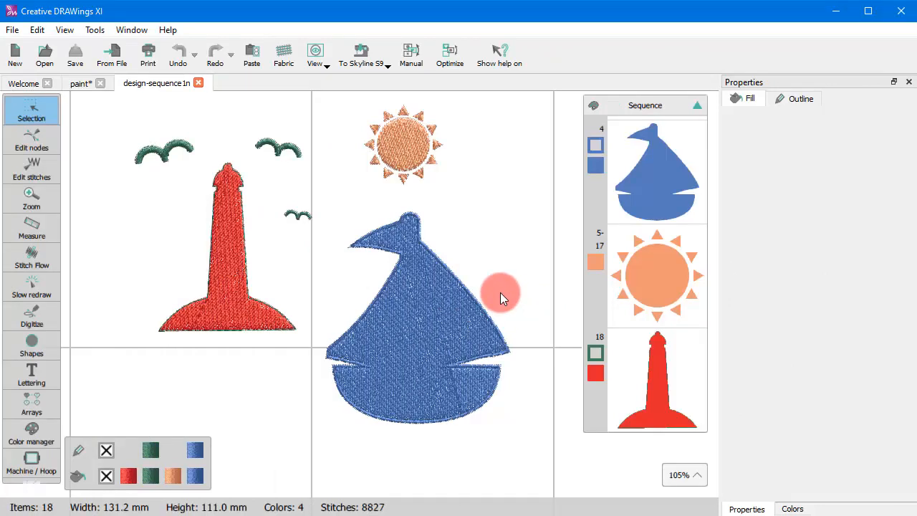
Step: Select the sailboat, sun and lighthouse entries and apply Reverse to their order
click(656, 172)
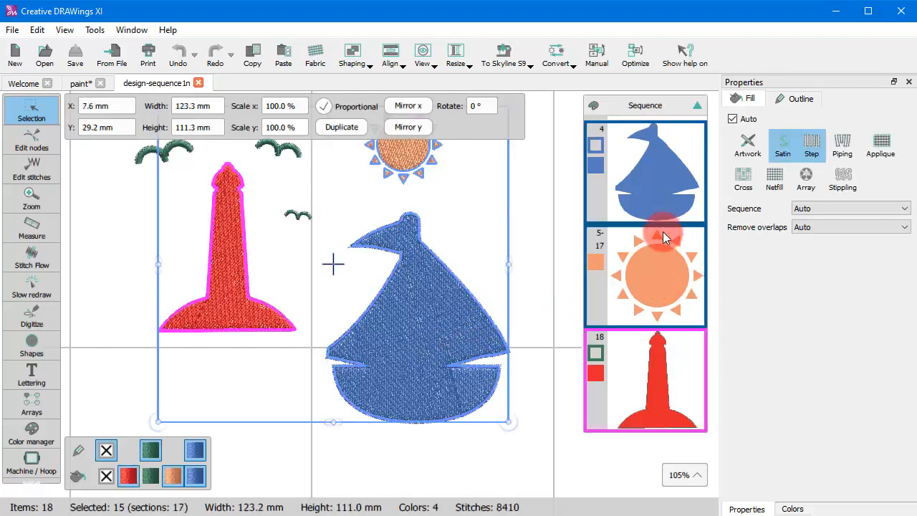
right_click(663, 237)
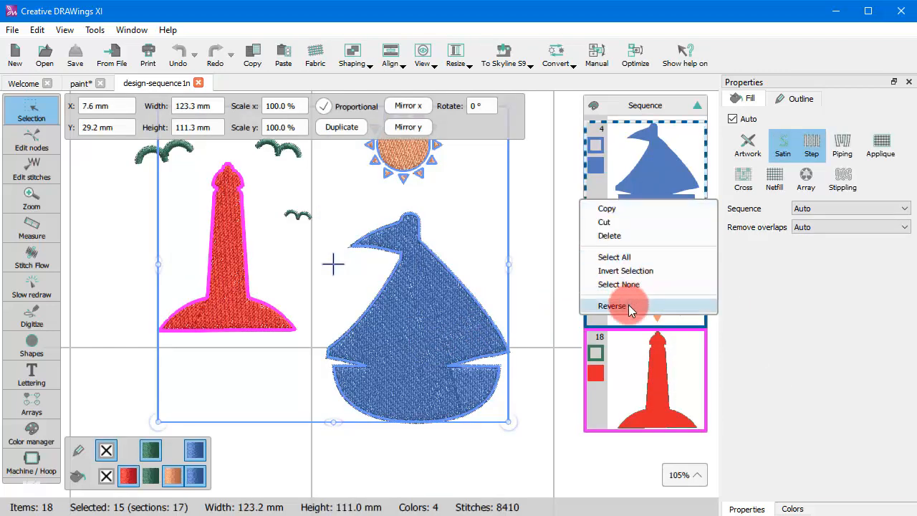
click(612, 306)
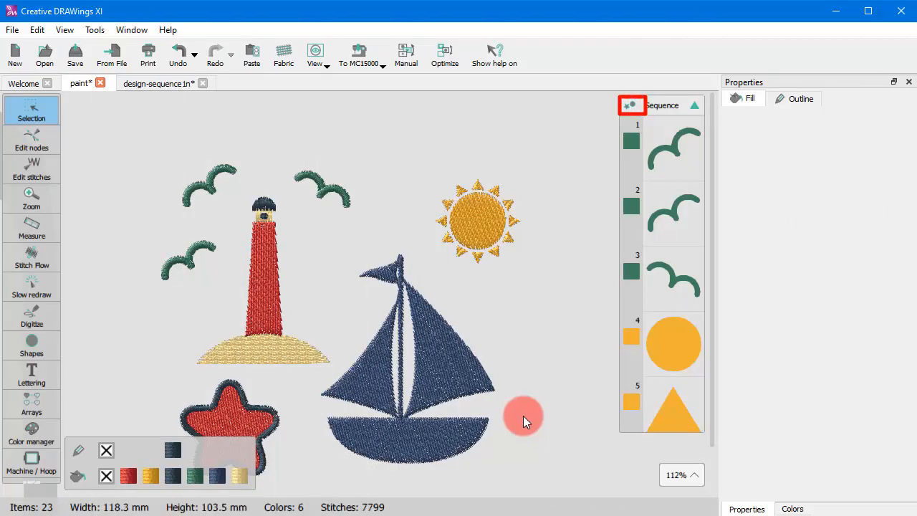
mouse_move(551, 362)
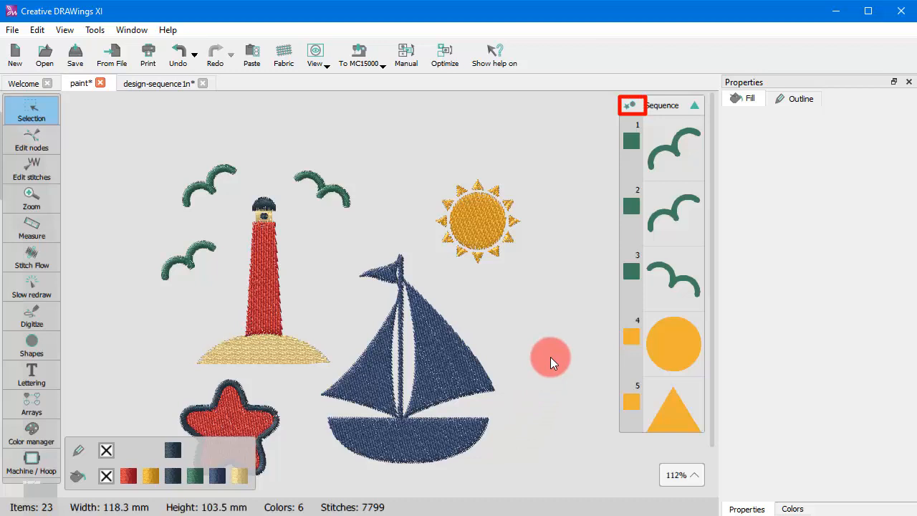
scroll(down, 3)
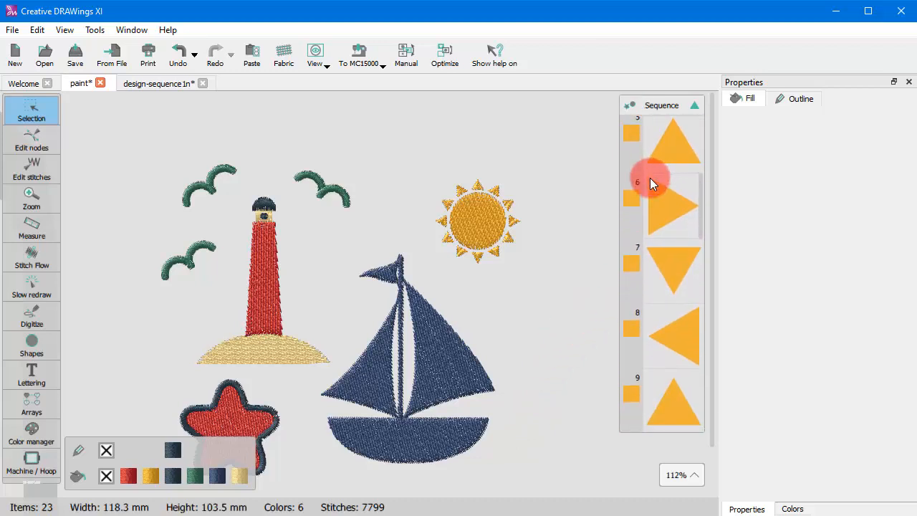
scroll(down, 3)
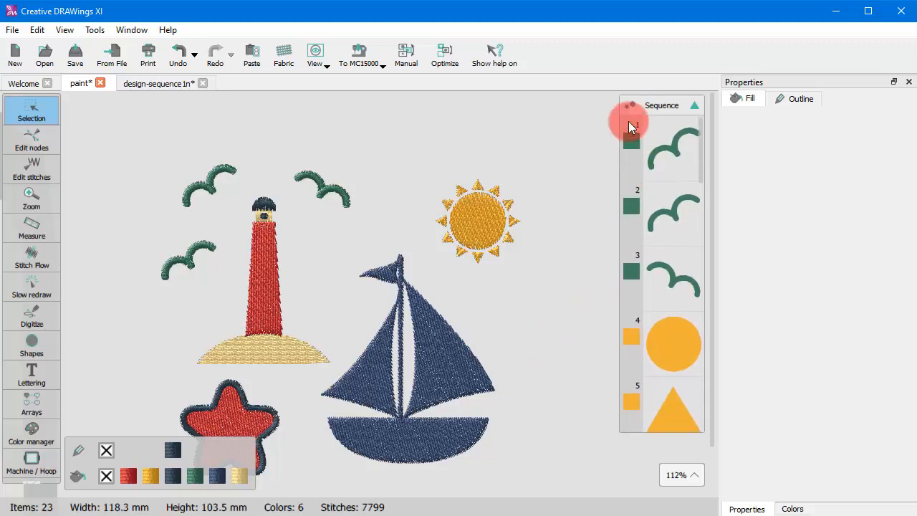
scroll(down, 3)
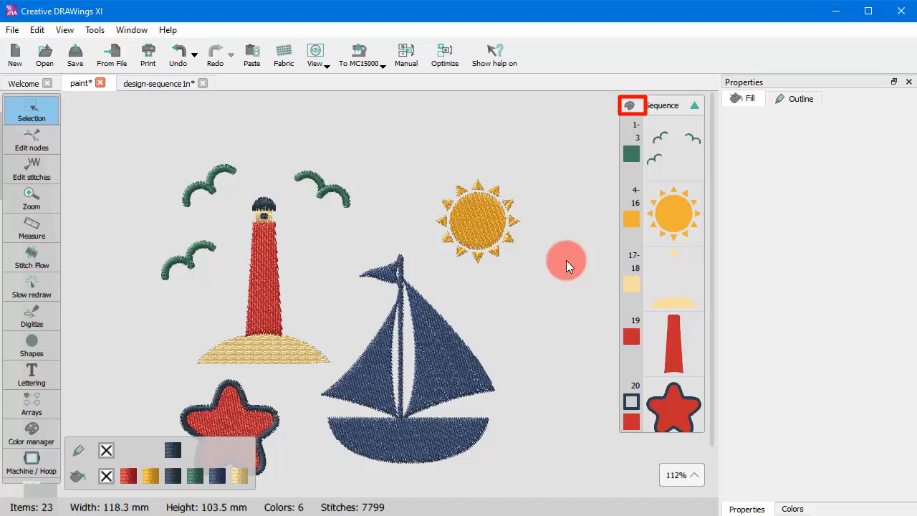
Step: Turn on the Sequence window's top-left grouping toggle to list entries by thread colour
click(629, 106)
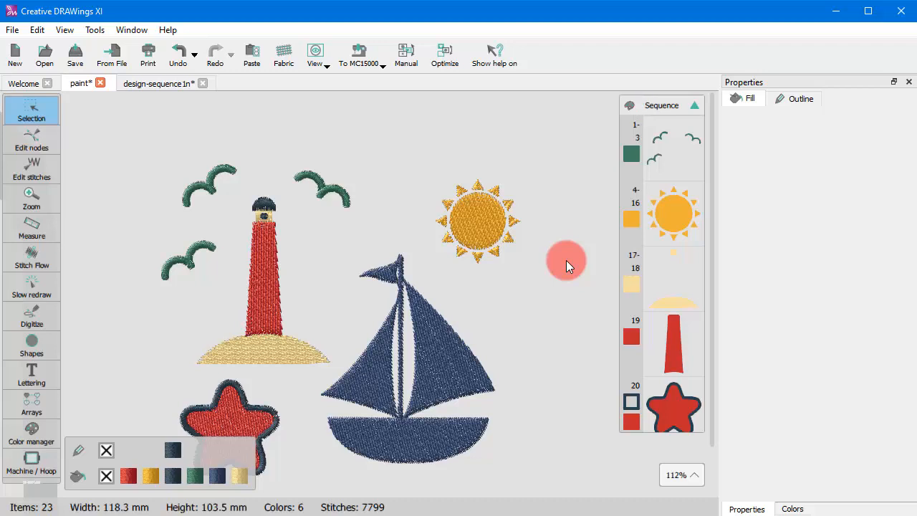
mouse_move(570, 290)
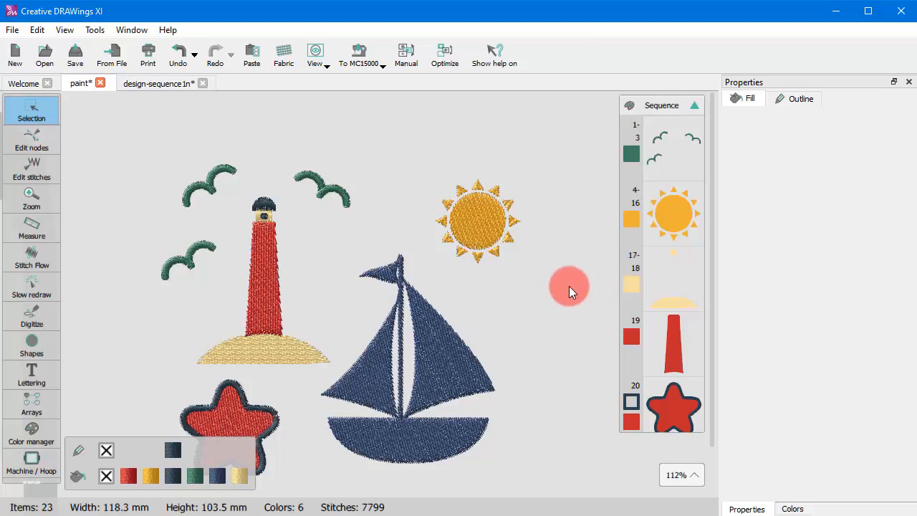
mouse_move(634, 106)
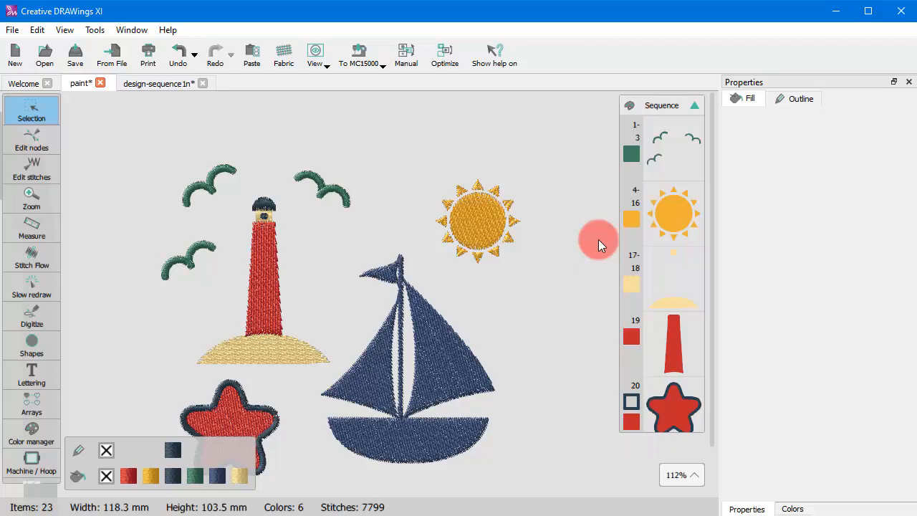
mouse_move(612, 260)
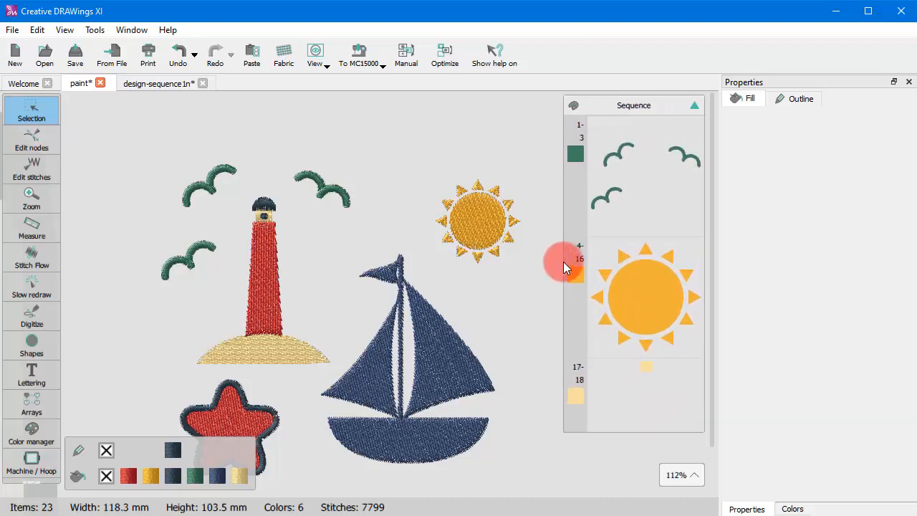
scroll(down, 3)
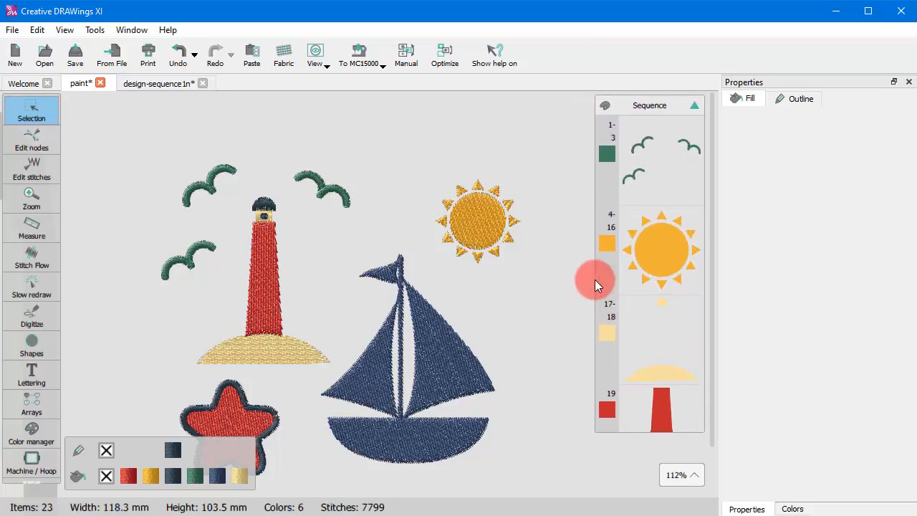
drag(598, 278, 643, 278)
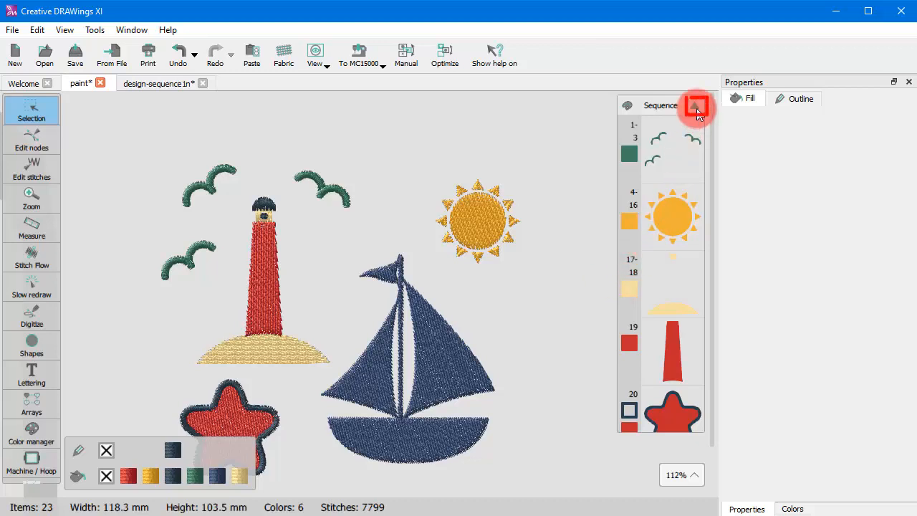
click(695, 105)
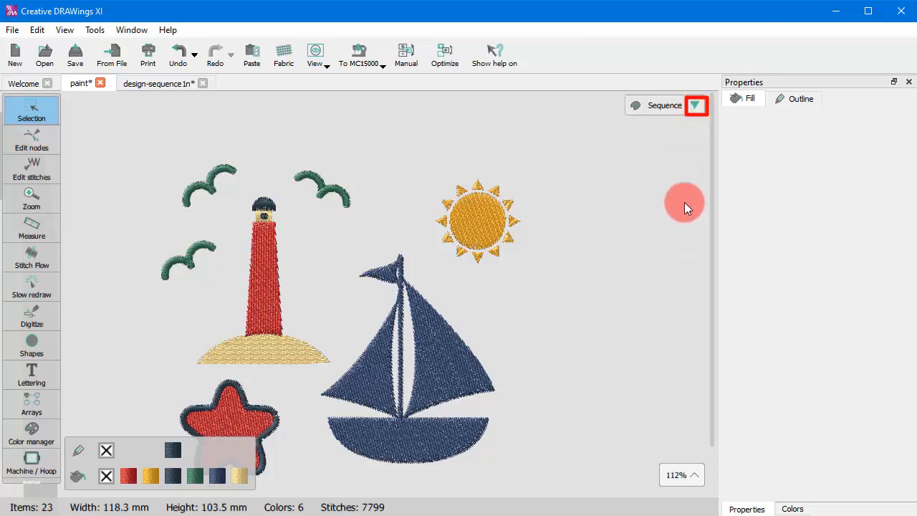
click(695, 105)
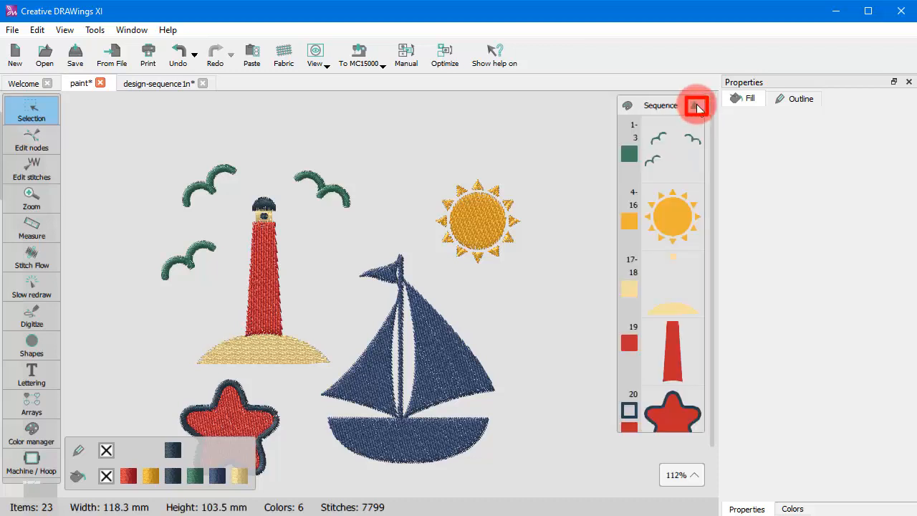